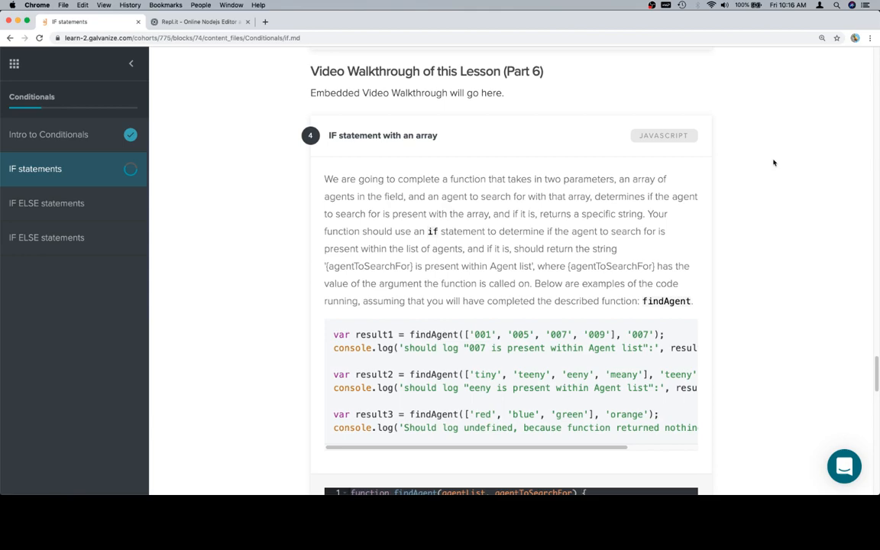
pyautogui.moveTo(544, 195)
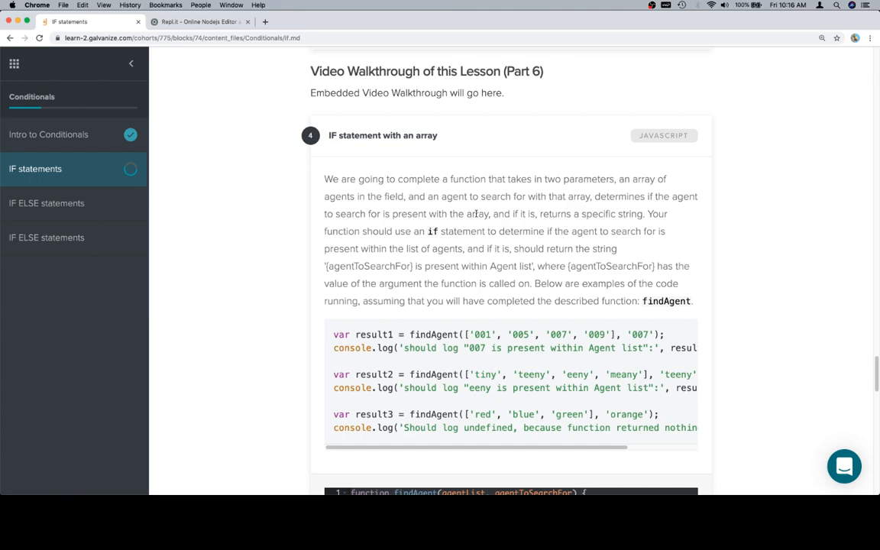
pyautogui.moveTo(734, 222)
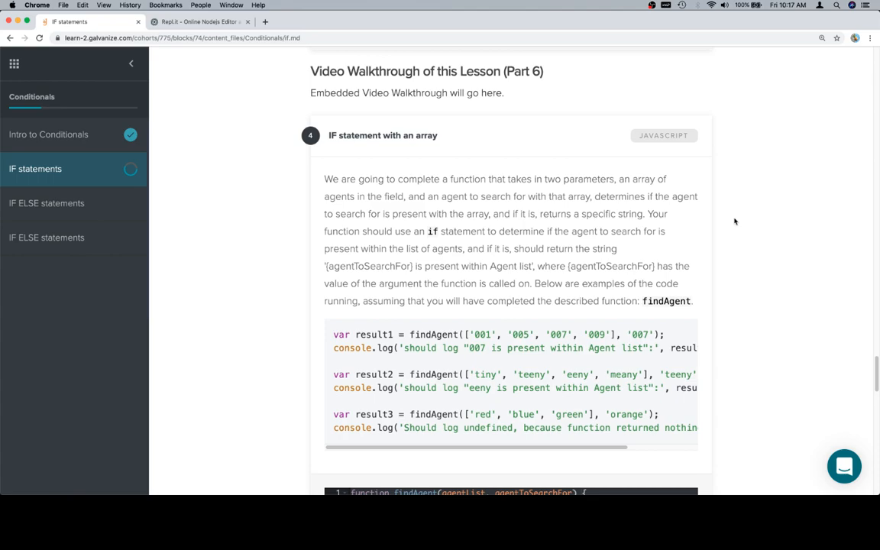
pyautogui.moveTo(455, 262)
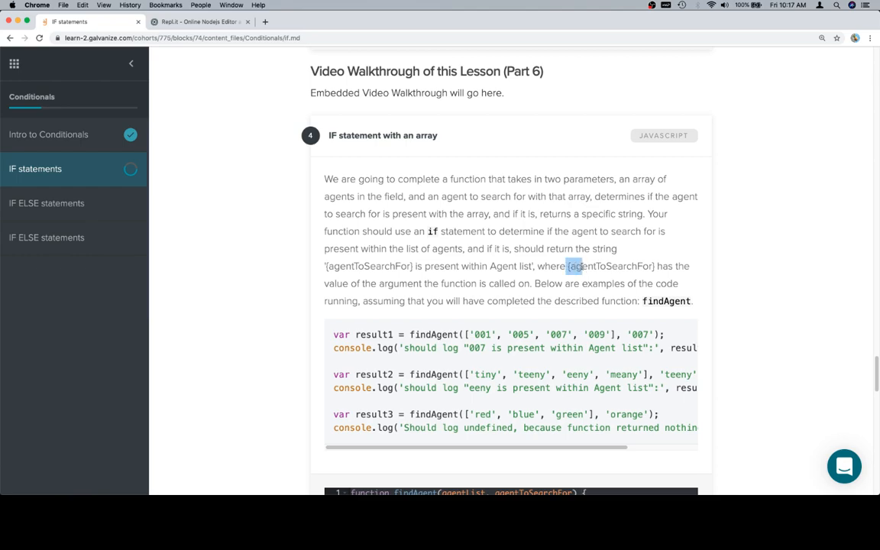
# - Highlight agentToSearchFor in the expected return string and review the examples below
pyautogui.doubleClick(608, 266)
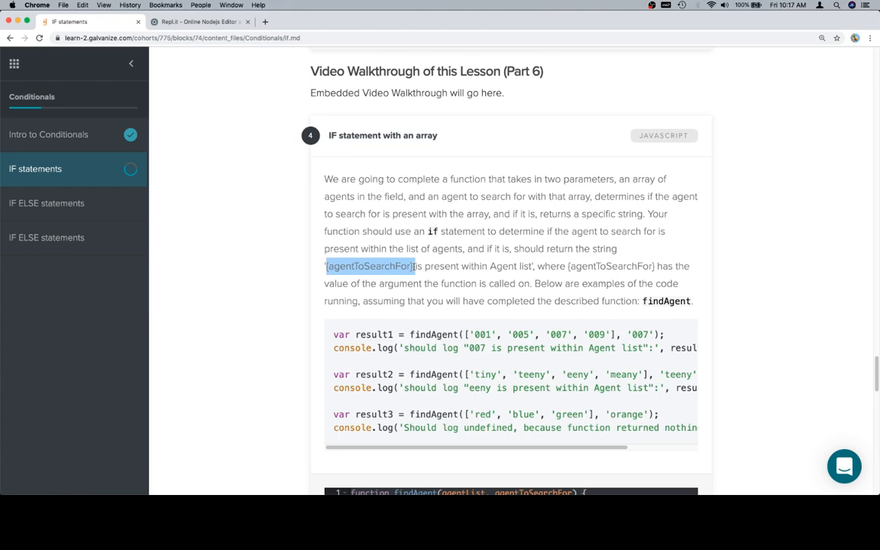
pyautogui.moveTo(684, 279)
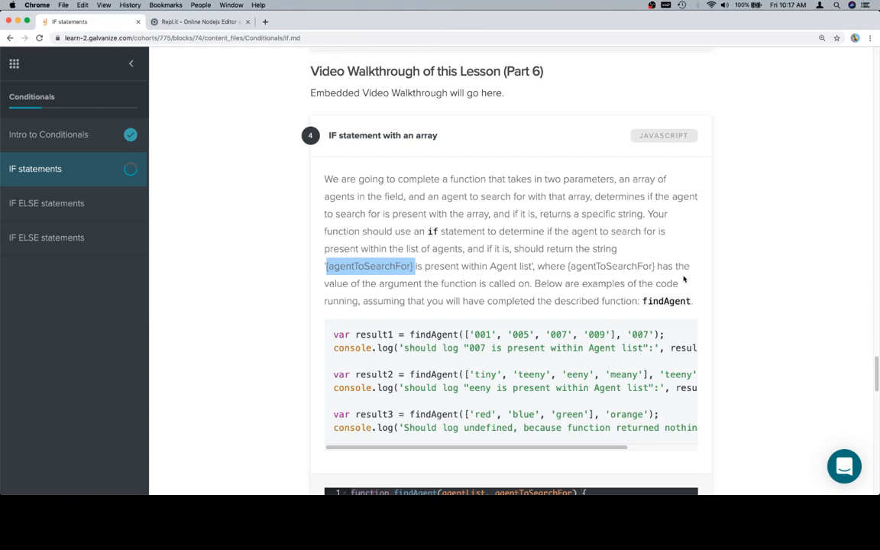
pyautogui.moveTo(568, 259)
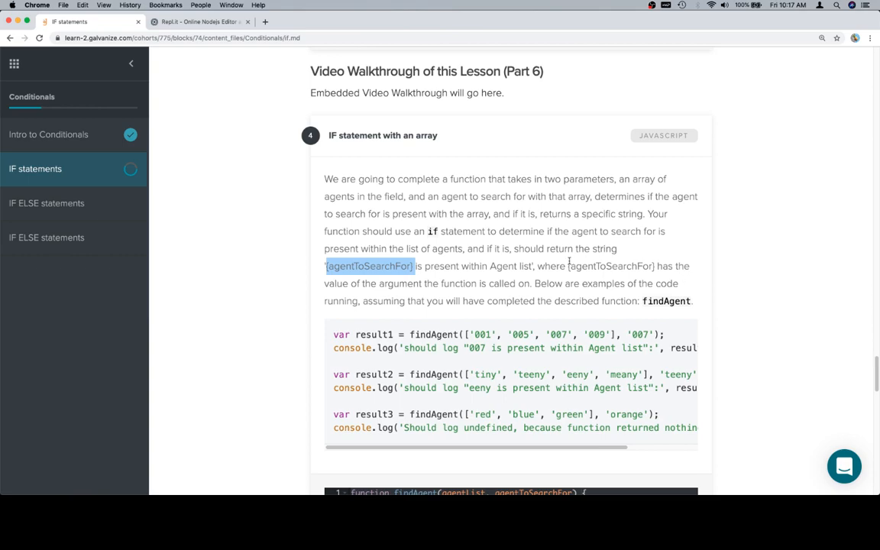
pyautogui.moveTo(605, 242)
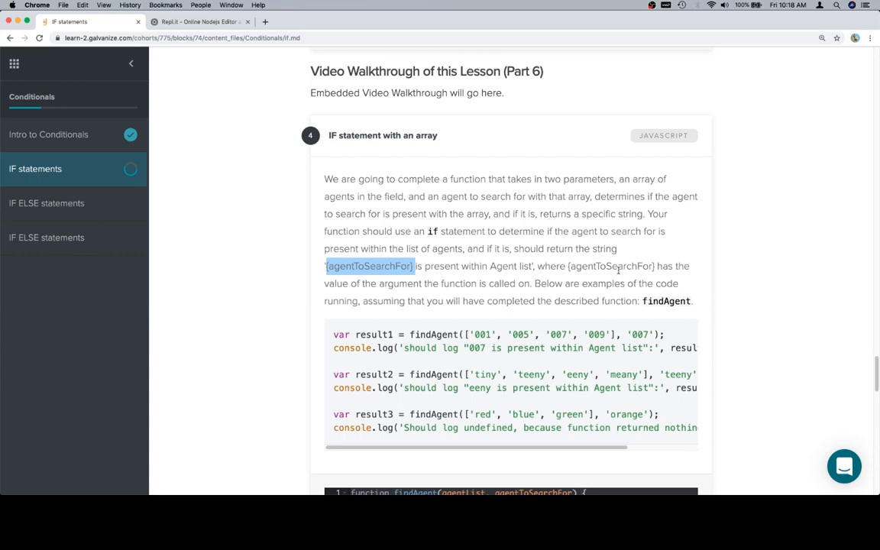
pyautogui.moveTo(580, 298)
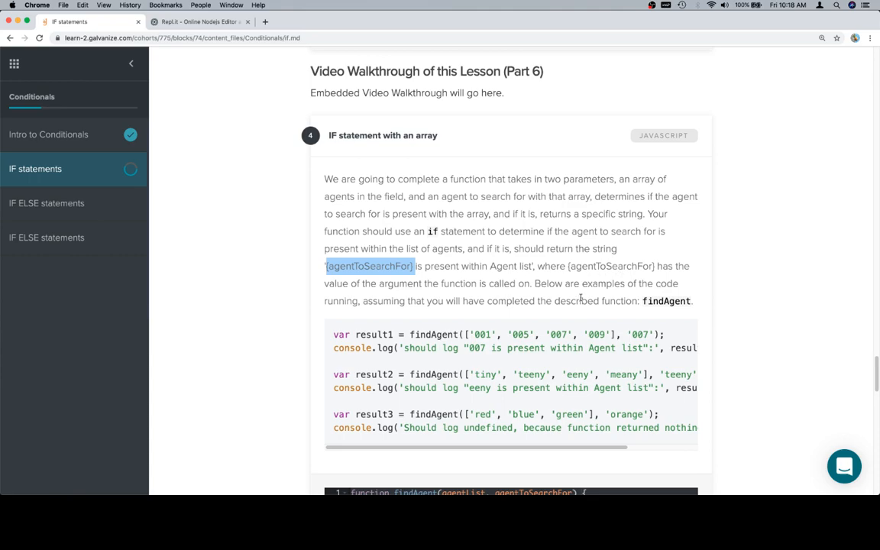
pyautogui.moveTo(649, 278)
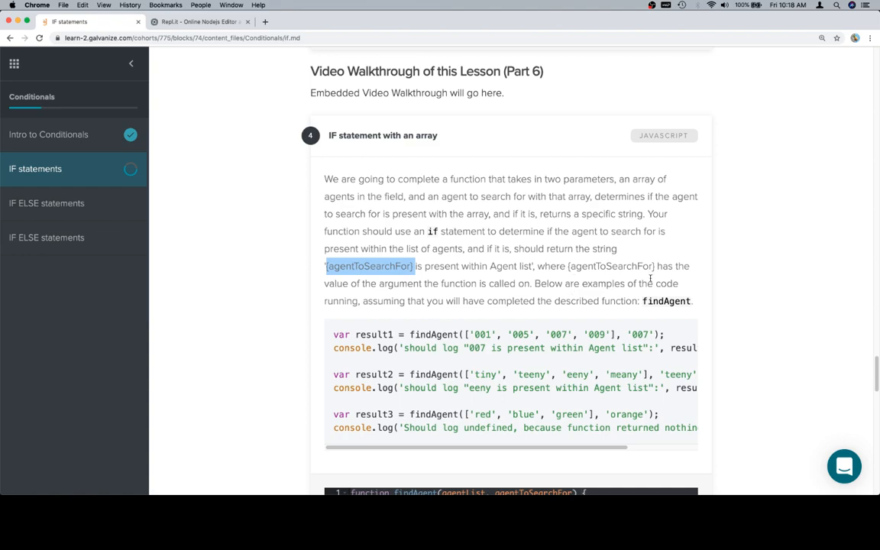
pyautogui.scroll(-3)
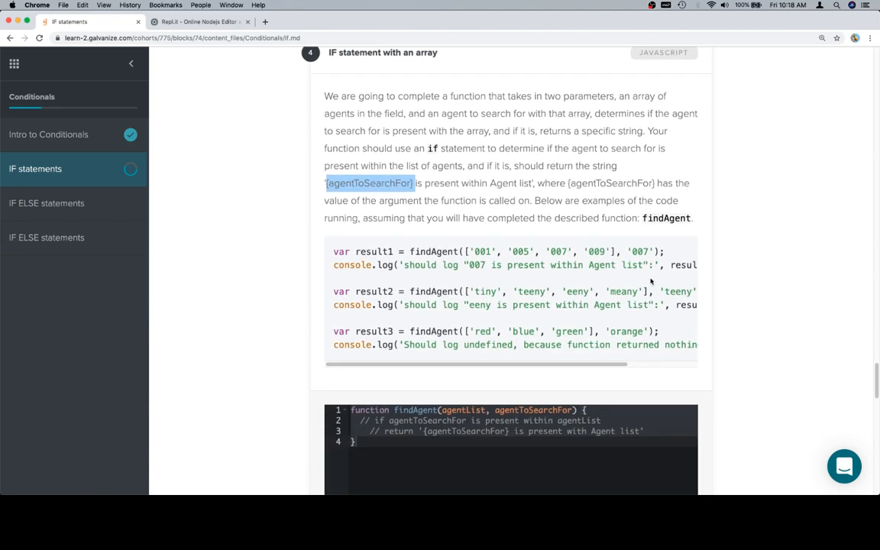
pyautogui.scroll(-3)
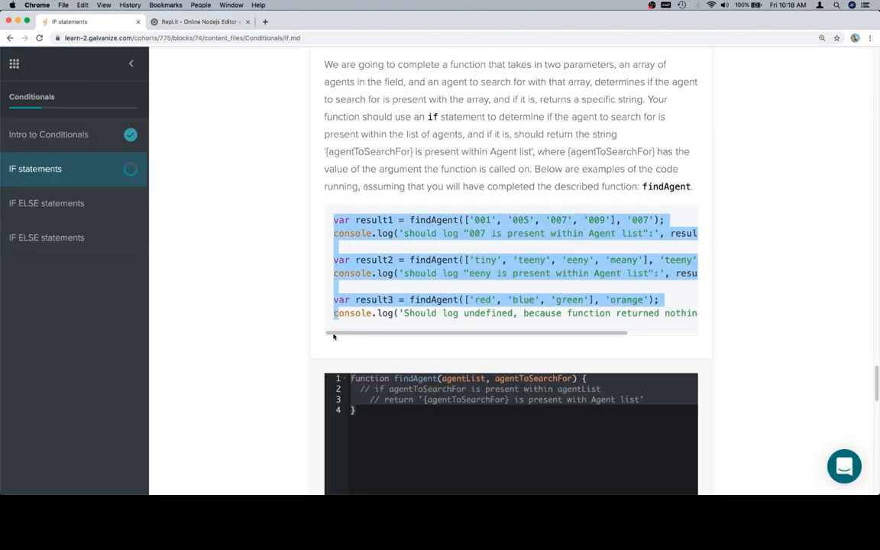
pyautogui.moveTo(292, 368)
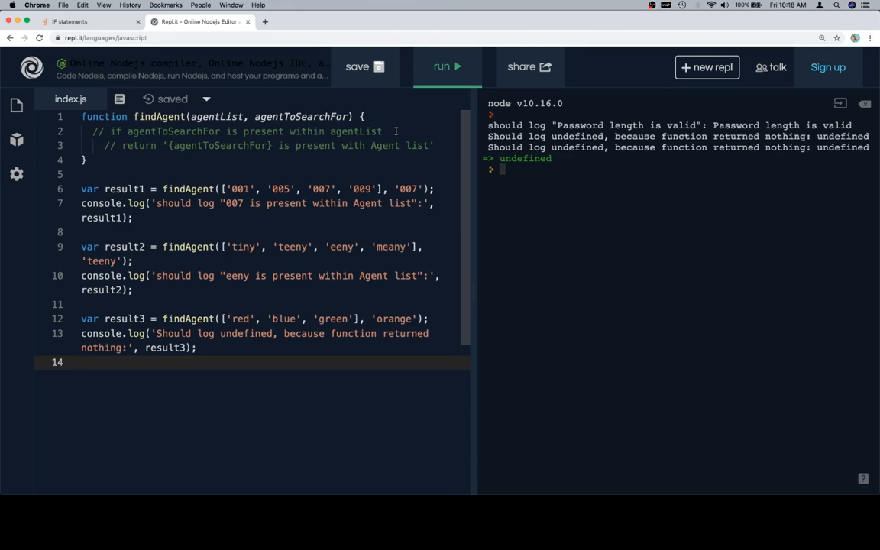
pyautogui.moveTo(281, 258)
pyautogui.write('t')
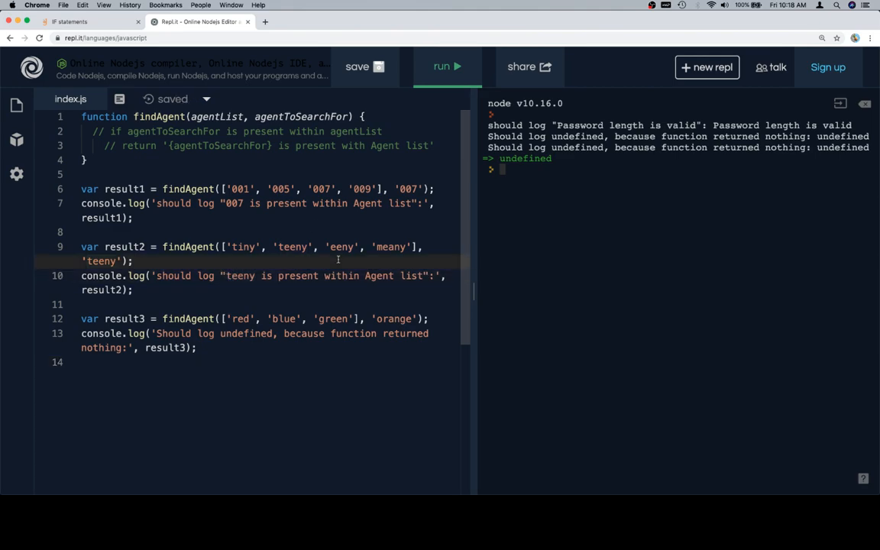
pyautogui.moveTo(323, 192)
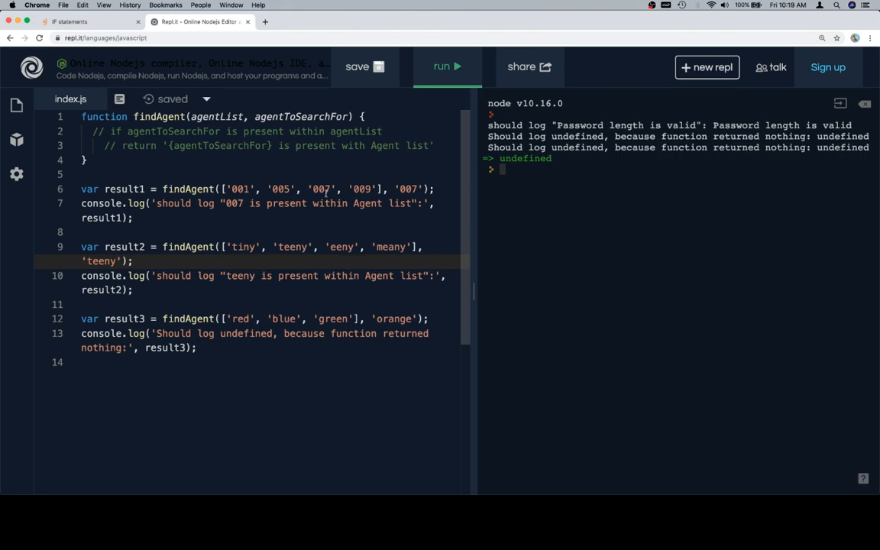
# - Write the if condition agentList.indexOf(agentToSearchFor) > -1 inside findAgent
pyautogui.write('if')
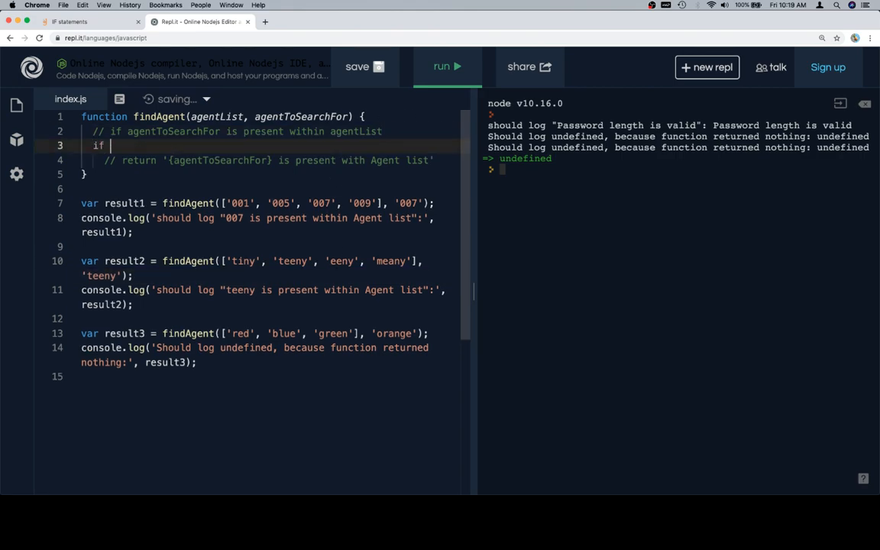
pyautogui.write('() {')
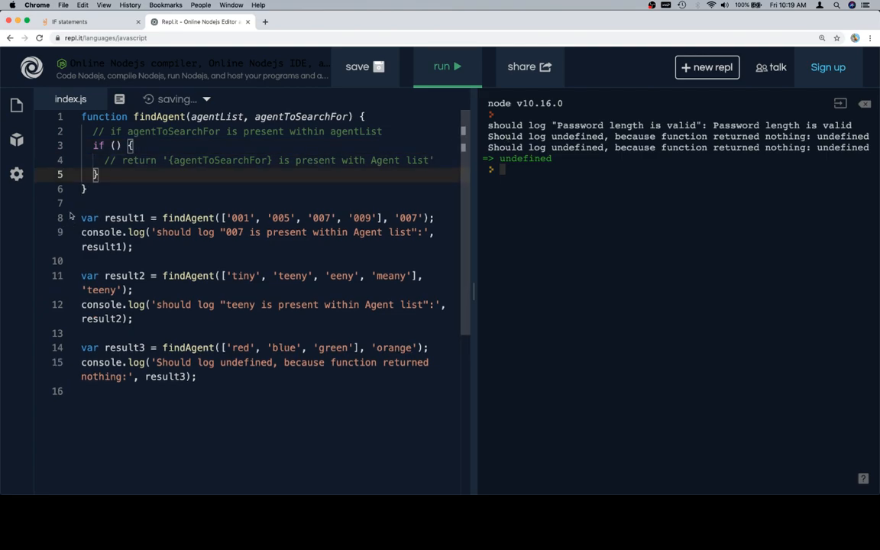
pyautogui.click(116, 146)
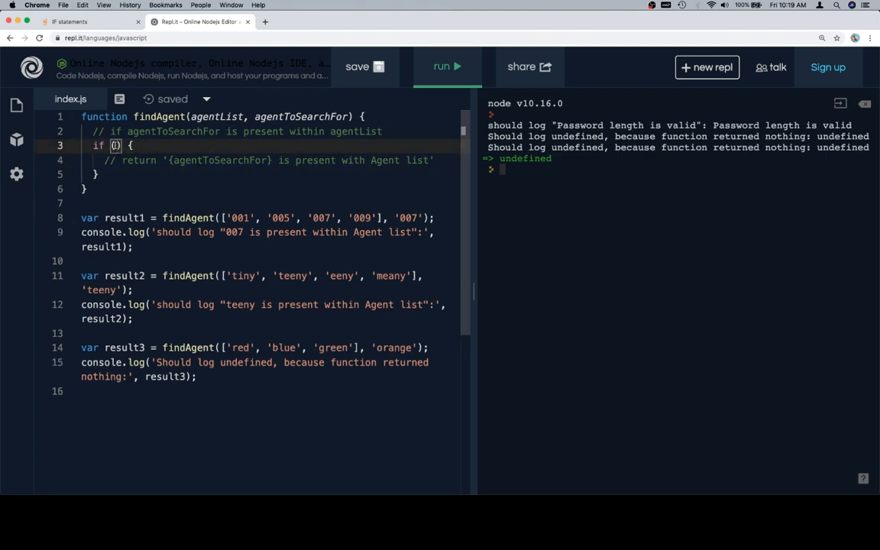
pyautogui.write('ag')
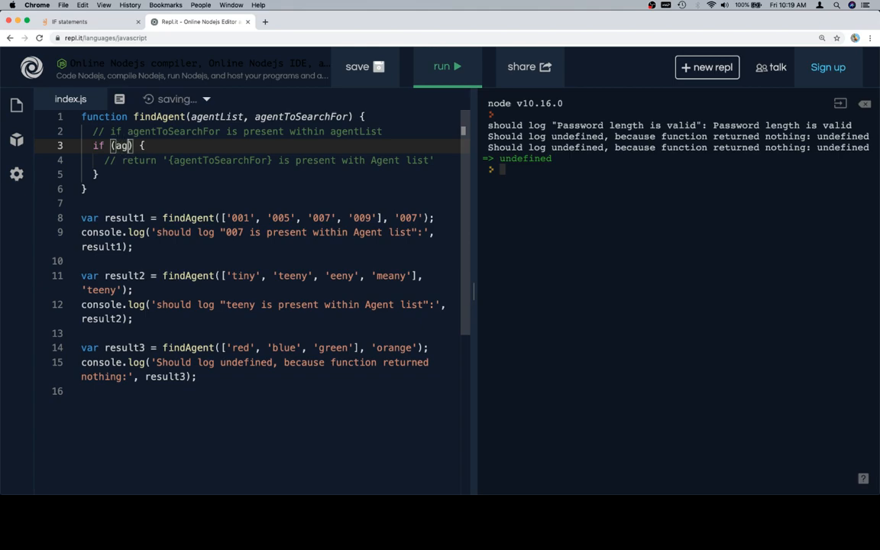
pyautogui.write('entList.index')
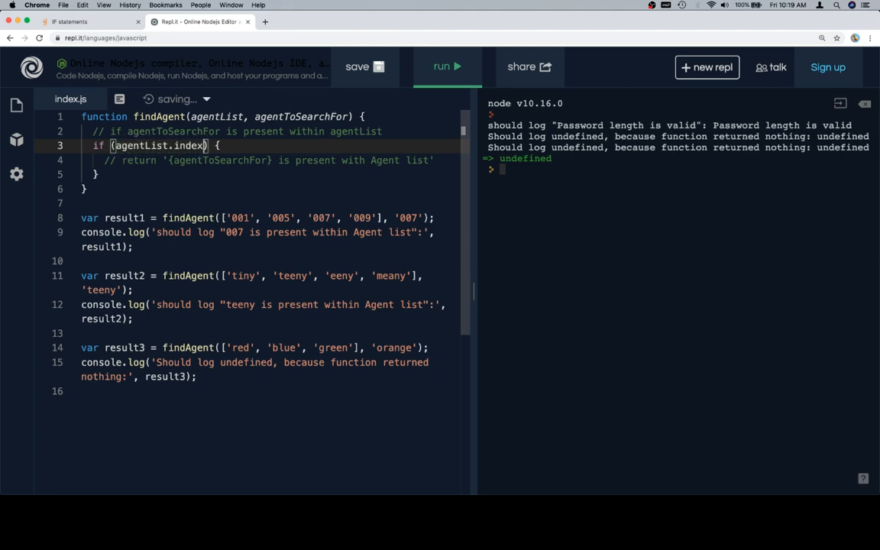
pyautogui.write('Of(agentToSearchFor) > - 1')
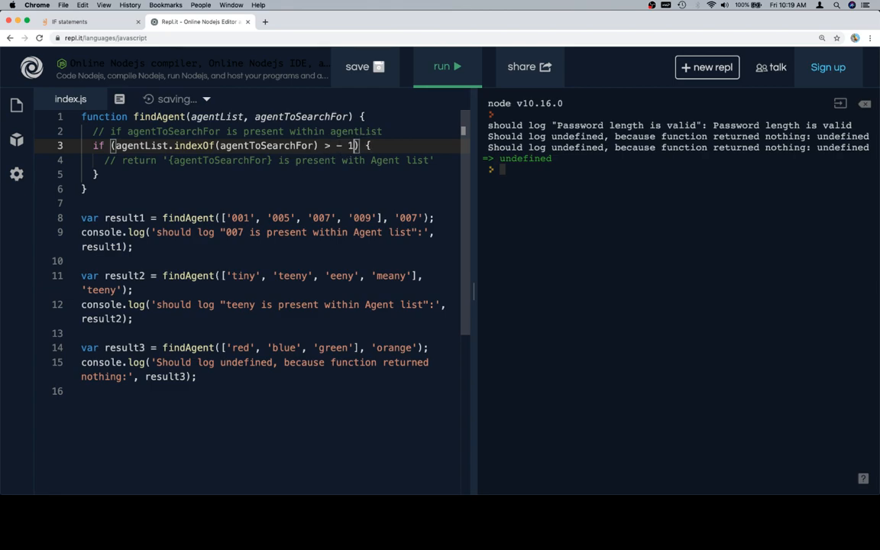
pyautogui.press('Backspace')
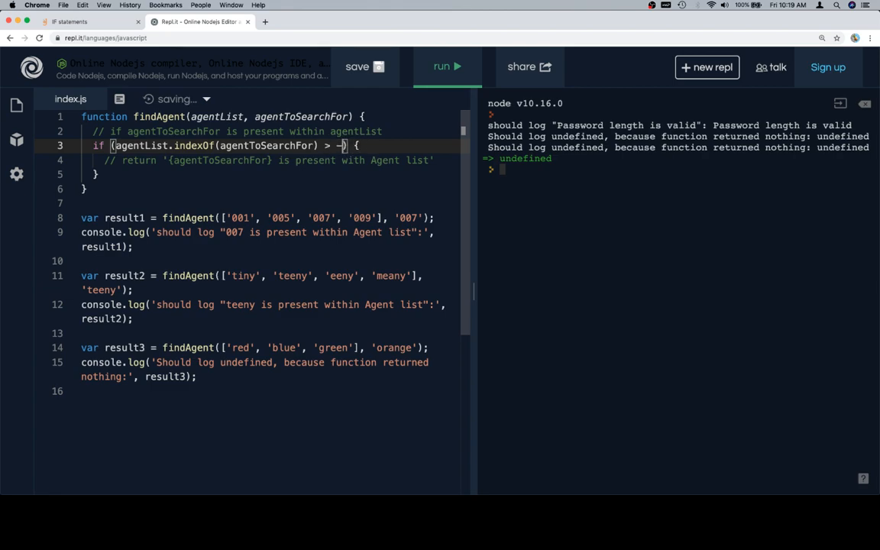
pyautogui.write('1')
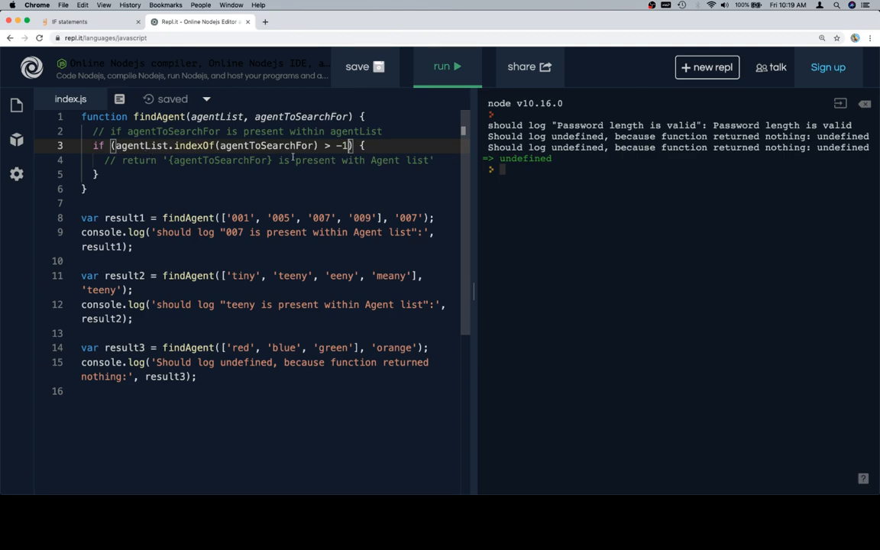
# - Return agentToSearchFor + ' is present within Agent list' and rerun the code
pyautogui.press('enter')
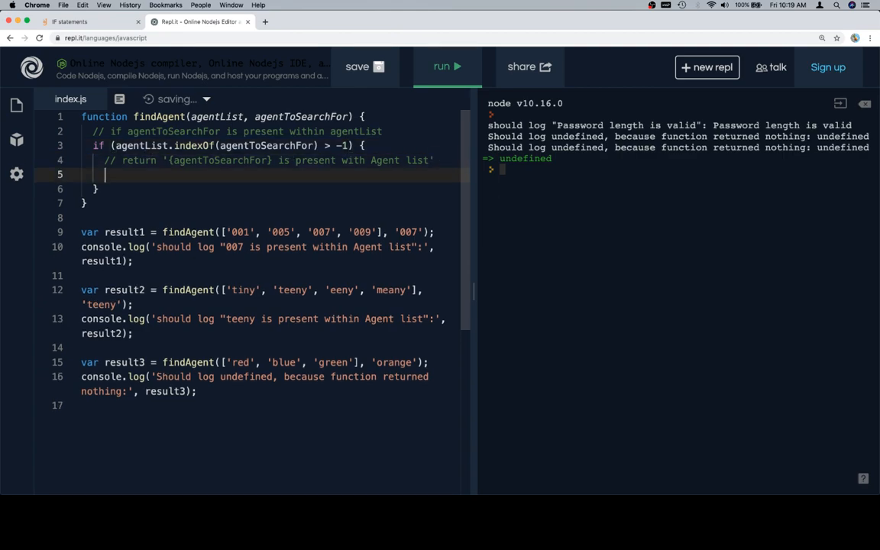
pyautogui.write('return')
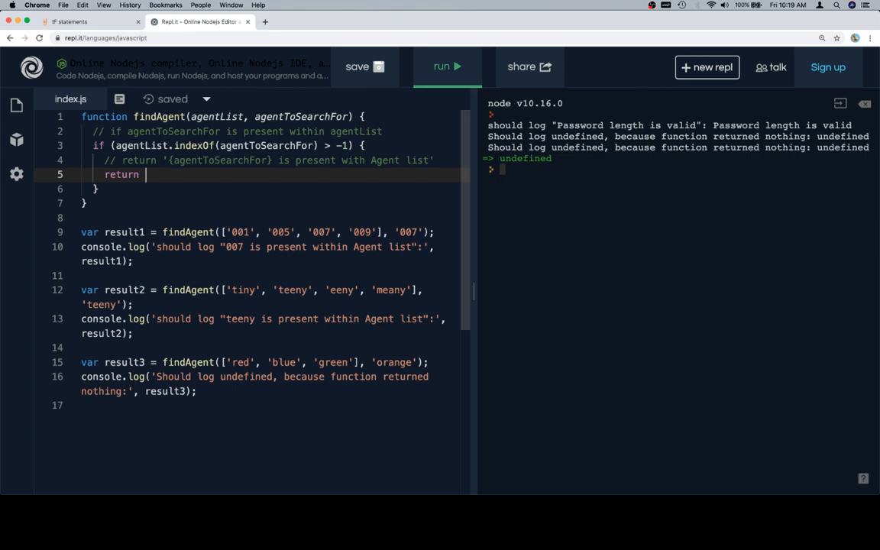
pyautogui.write('agentTo')
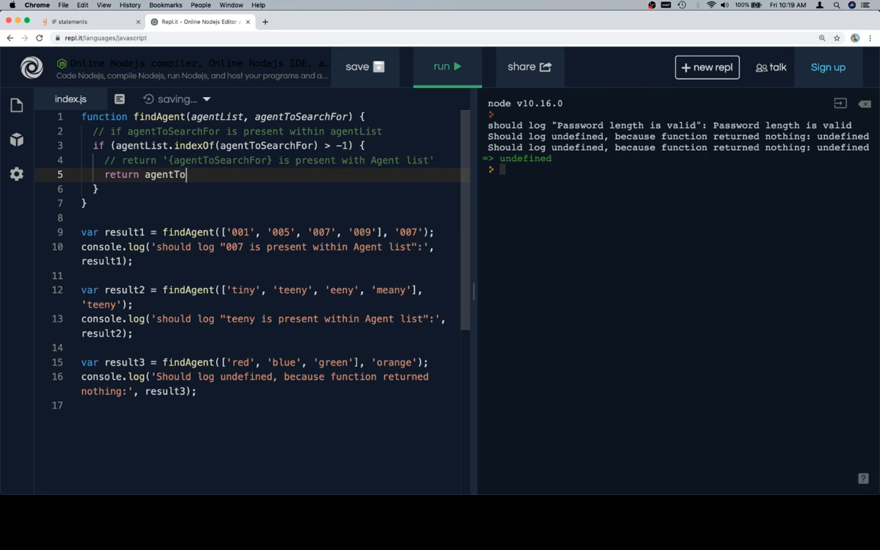
pyautogui.write("SearchFor + ' is present with")
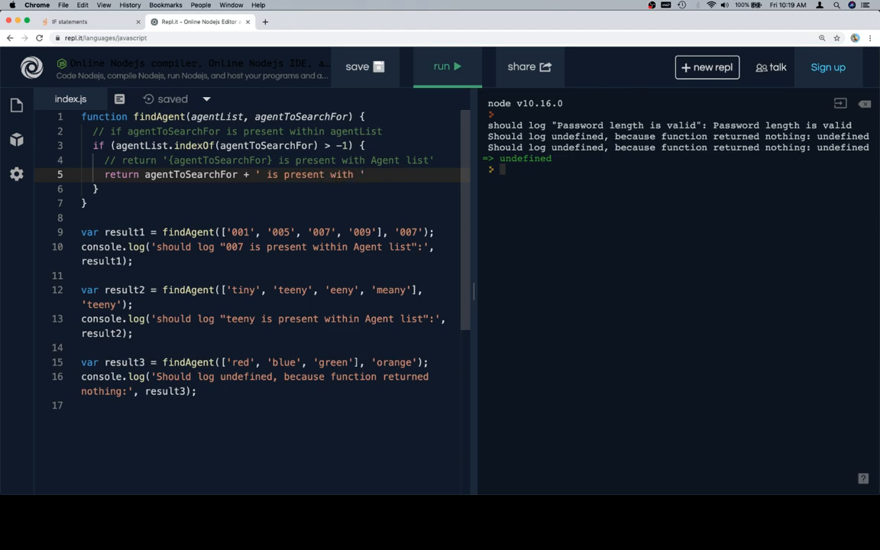
pyautogui.press('Backspace')
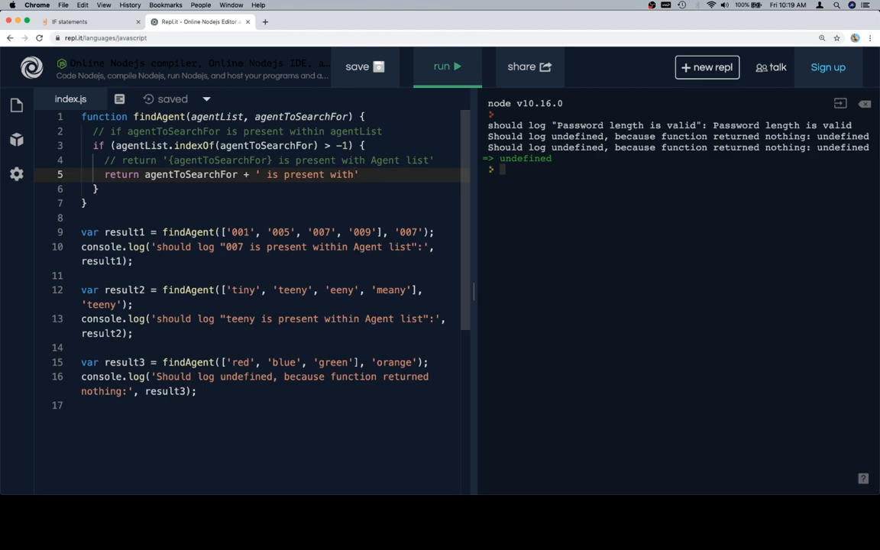
pyautogui.write('in')
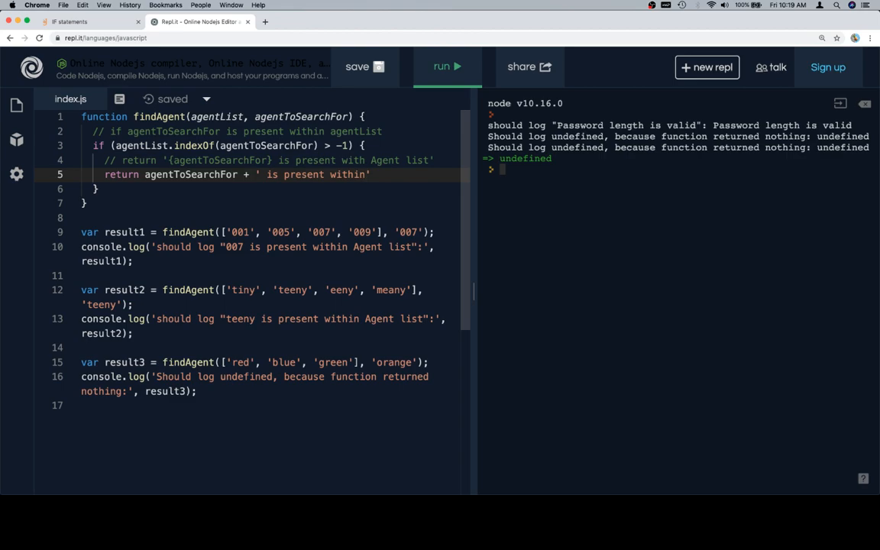
pyautogui.write('A')
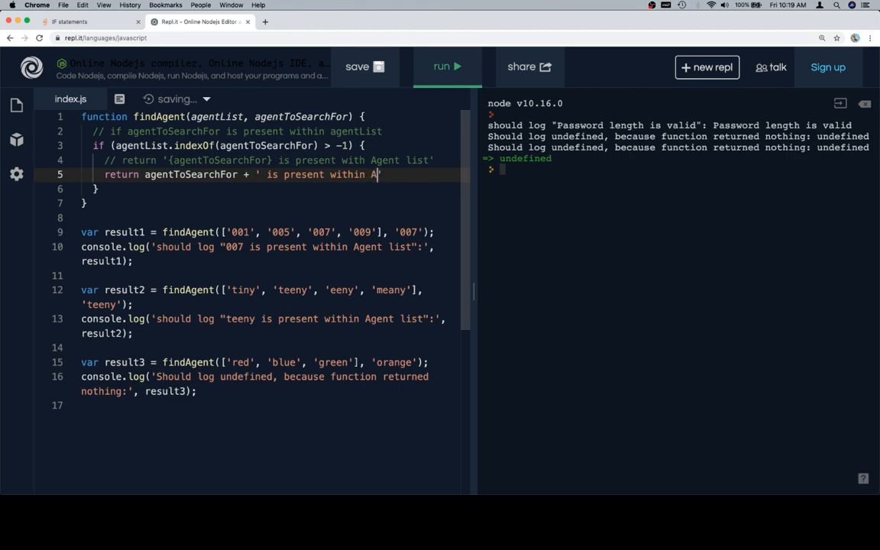
pyautogui.write("gent list';")
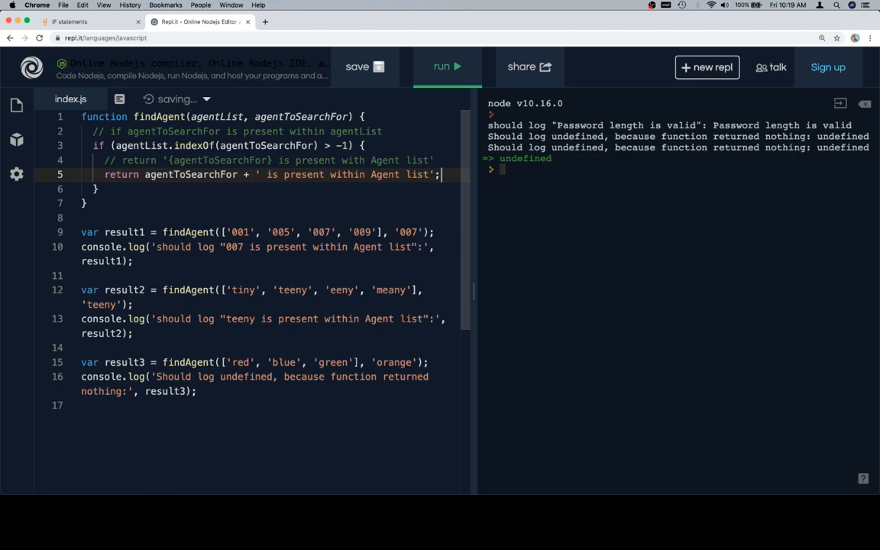
pyautogui.click(446, 67)
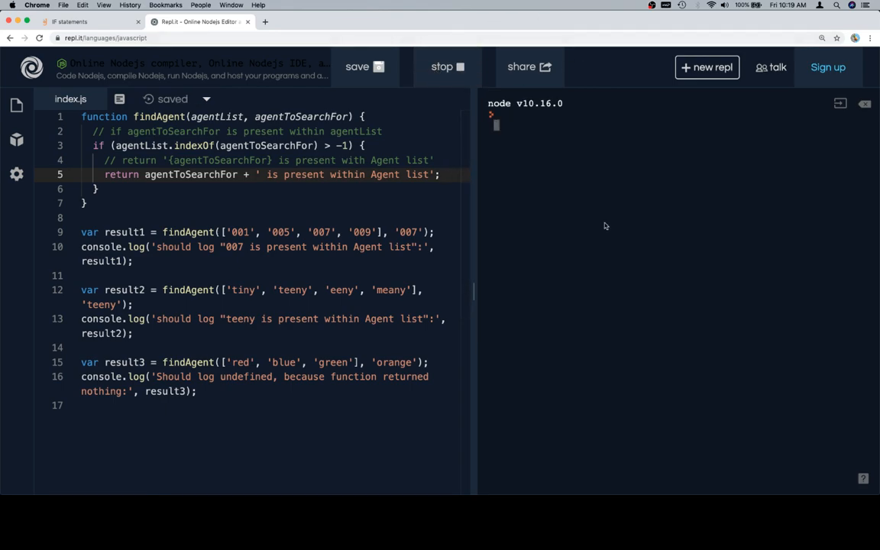
# - Rerun to print the 007 and teeny messages with undefined for orange
pyautogui.click(446, 67)
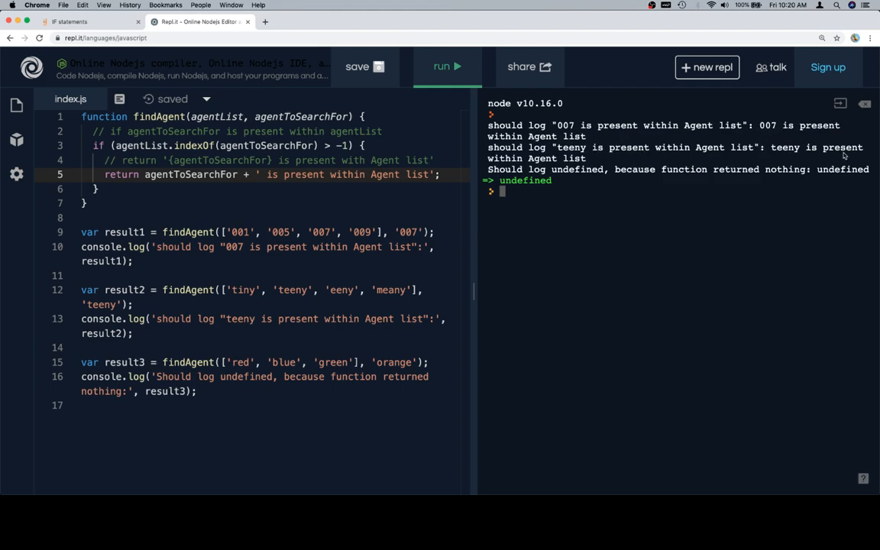
pyautogui.moveTo(806, 177)
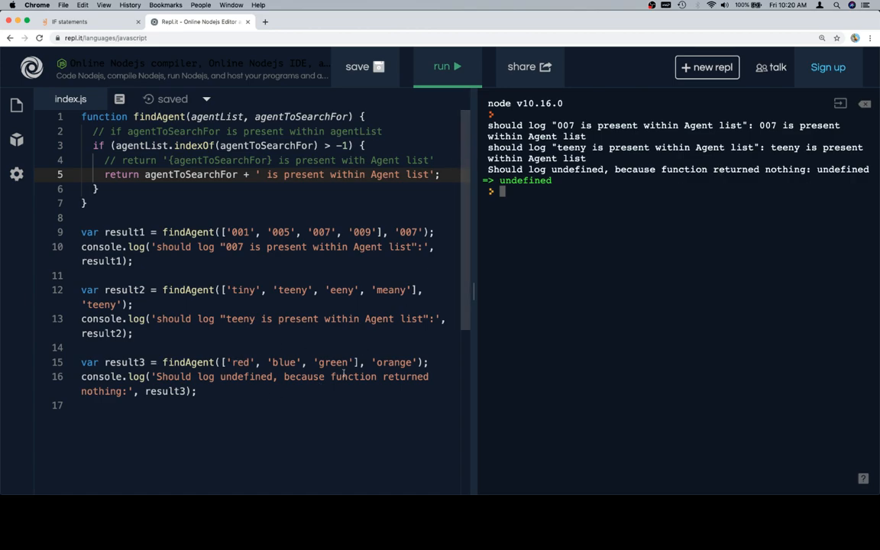
pyautogui.moveTo(364, 274)
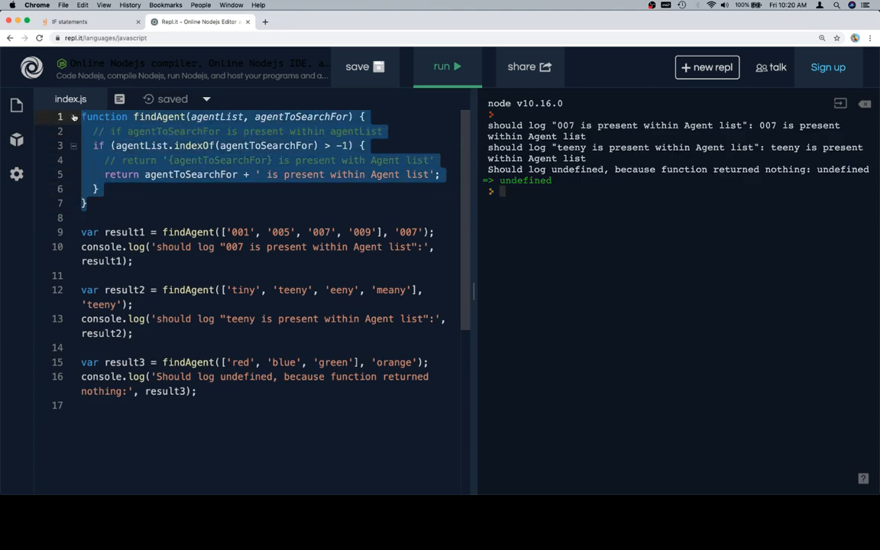
# - Run the Galvanize Learn exercise tests on the finished findAgent code
pyautogui.click(86, 22)
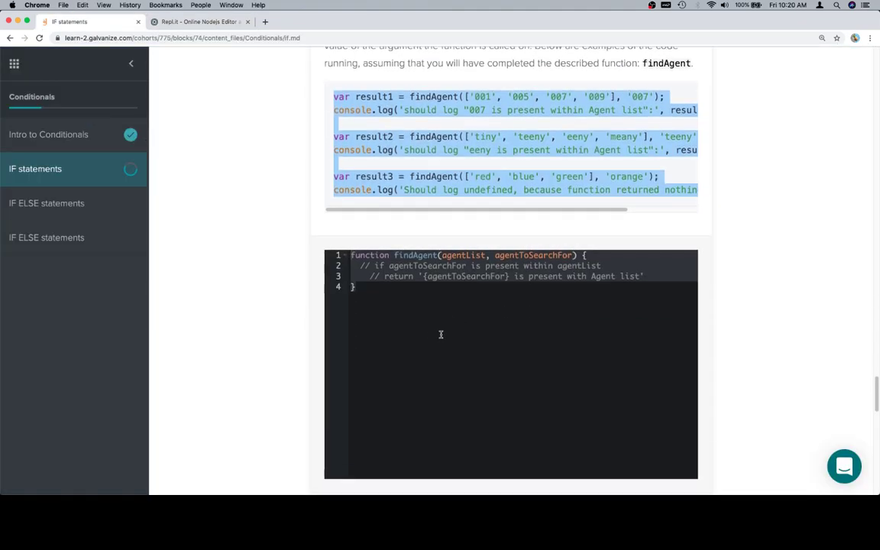
pyautogui.scroll(-3)
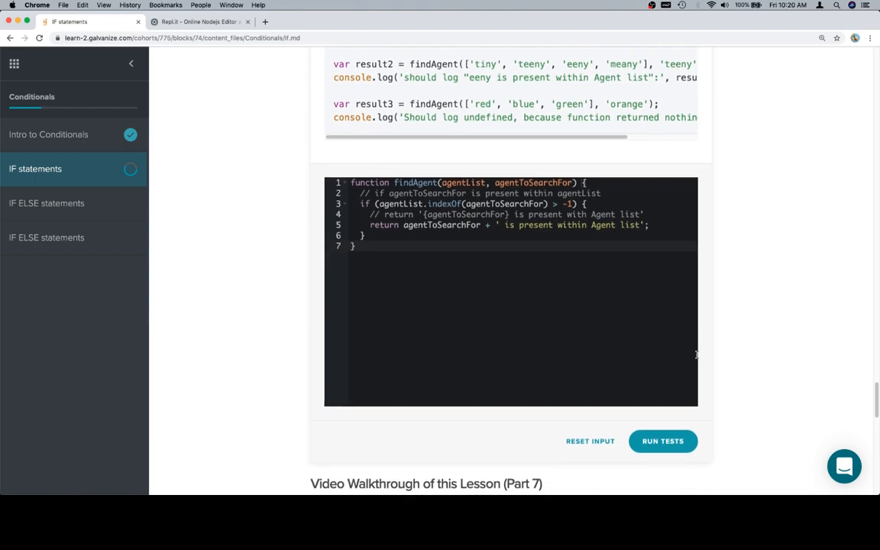
pyautogui.click(662, 440)
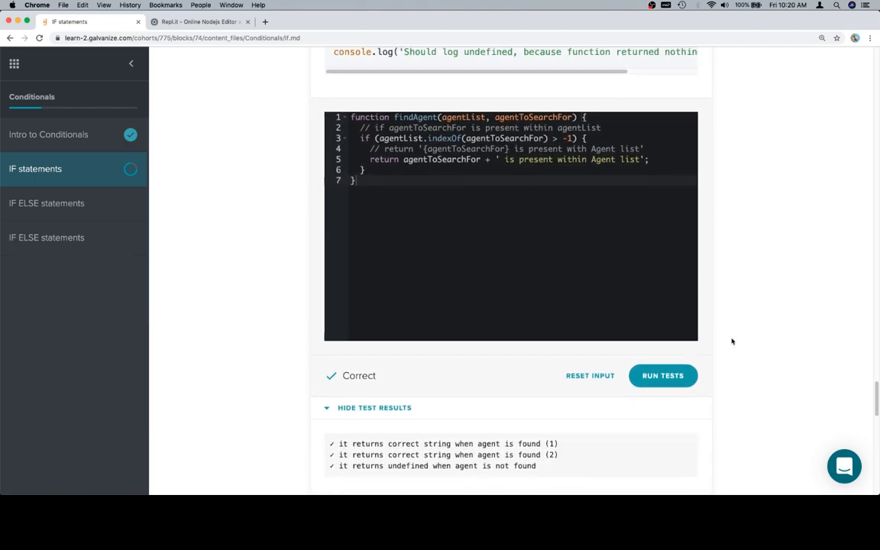